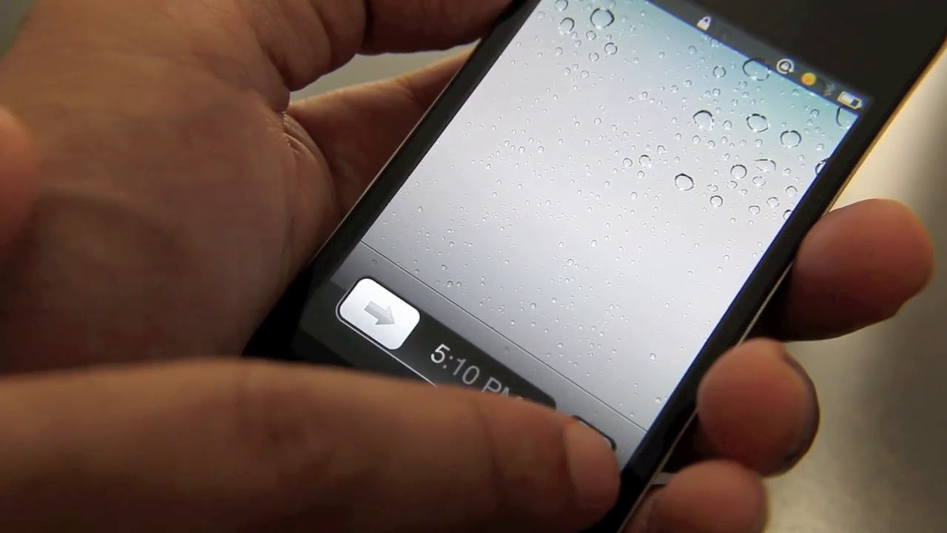
- Slide the lock-screen camera icon to launch Camera without unlocking the iPod touch
left_click_drag(385, 314, 607, 314)
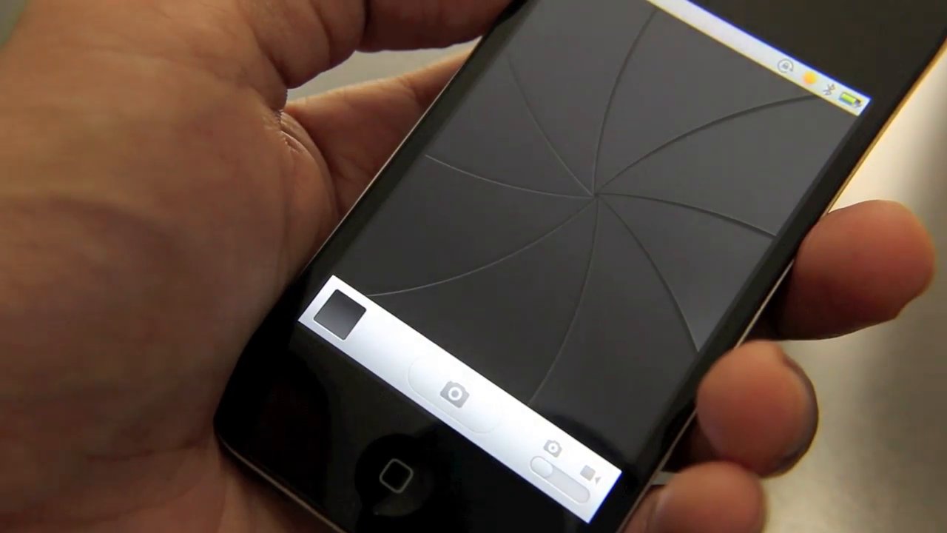